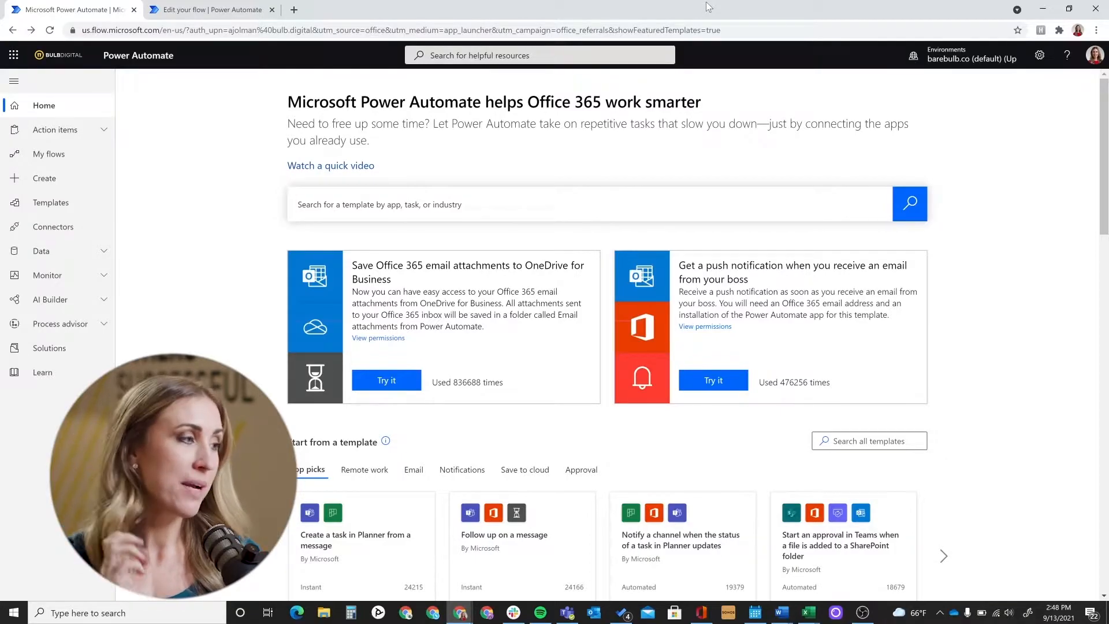
pyautogui.moveTo(44, 177)
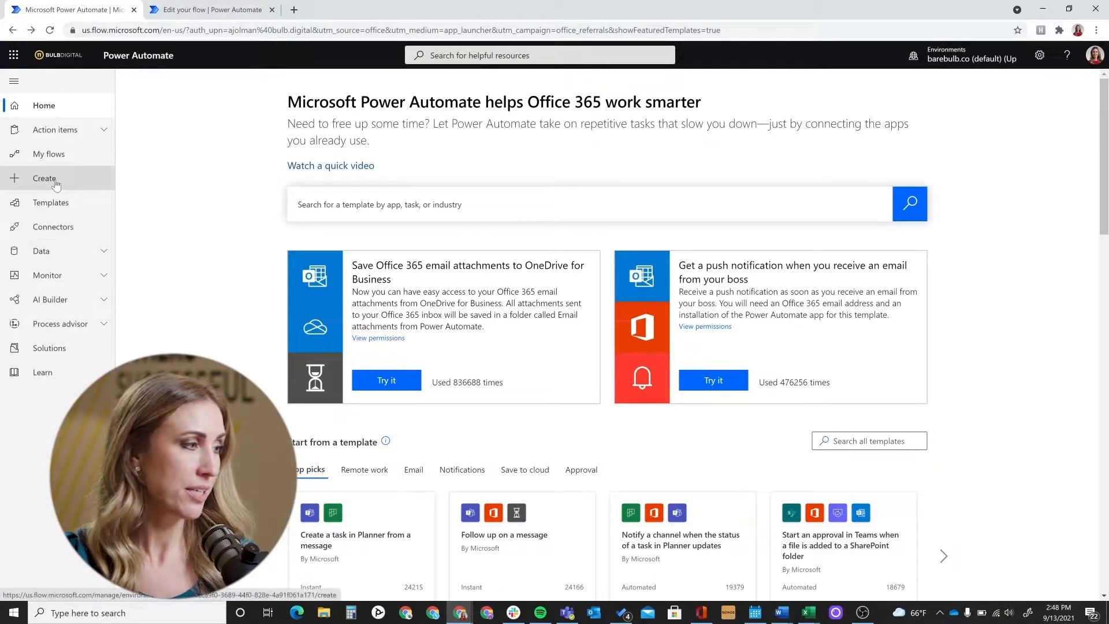
# Go to the Create page to start a new flow
pyautogui.click(44, 178)
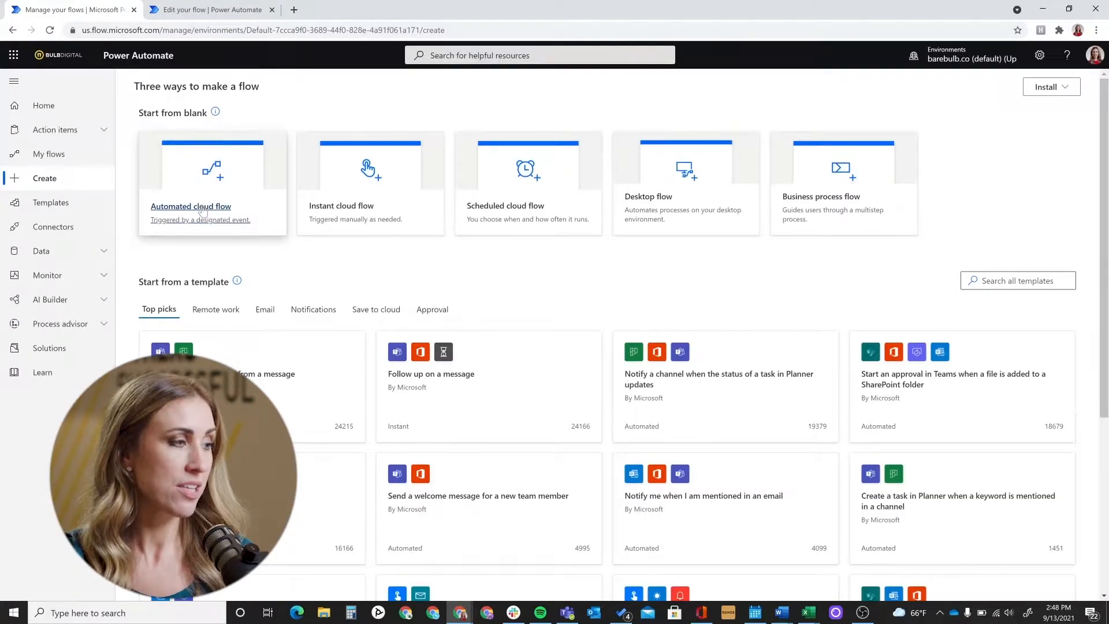
# Create an automated cloud flow 'Slack Notification for News Post' with the SharePoint file trigger
pyautogui.click(191, 205)
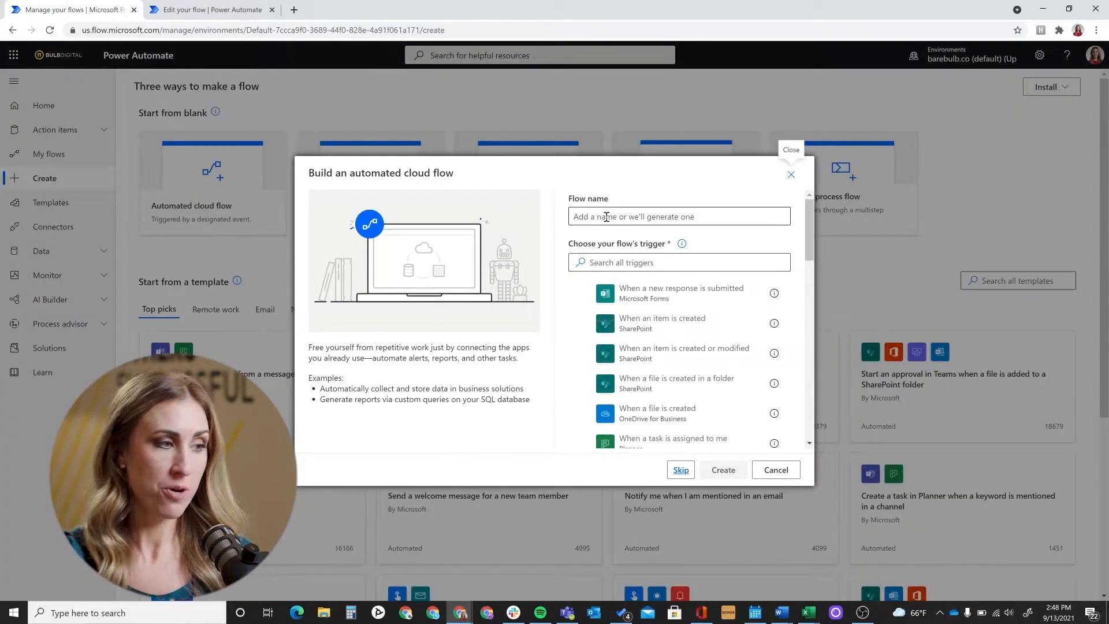
pyautogui.click(678, 217)
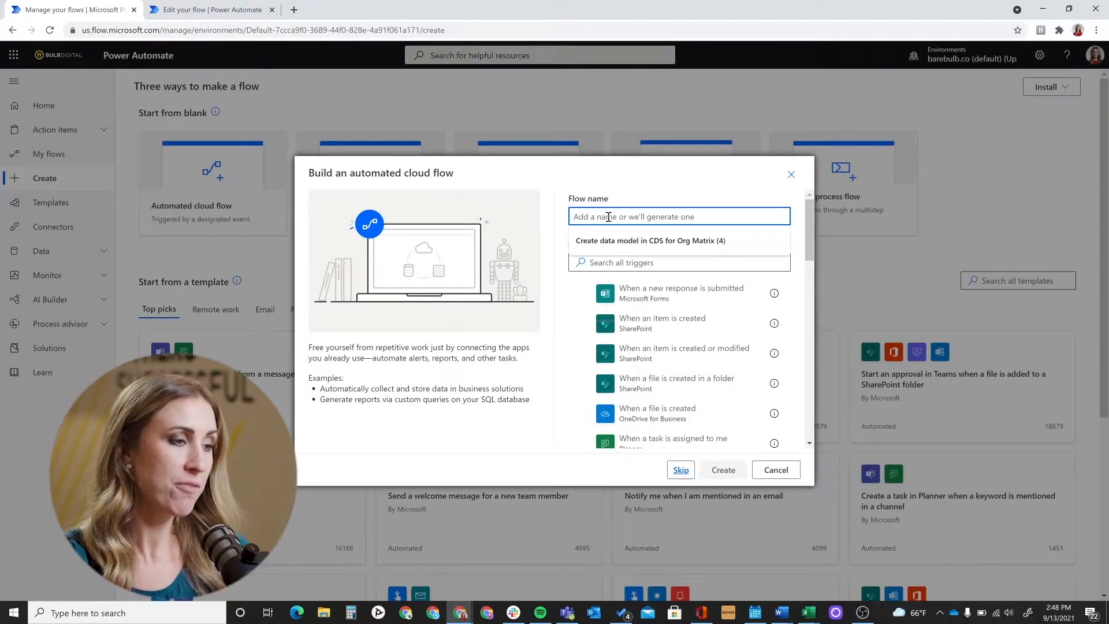
pyautogui.write('Slack Notification')
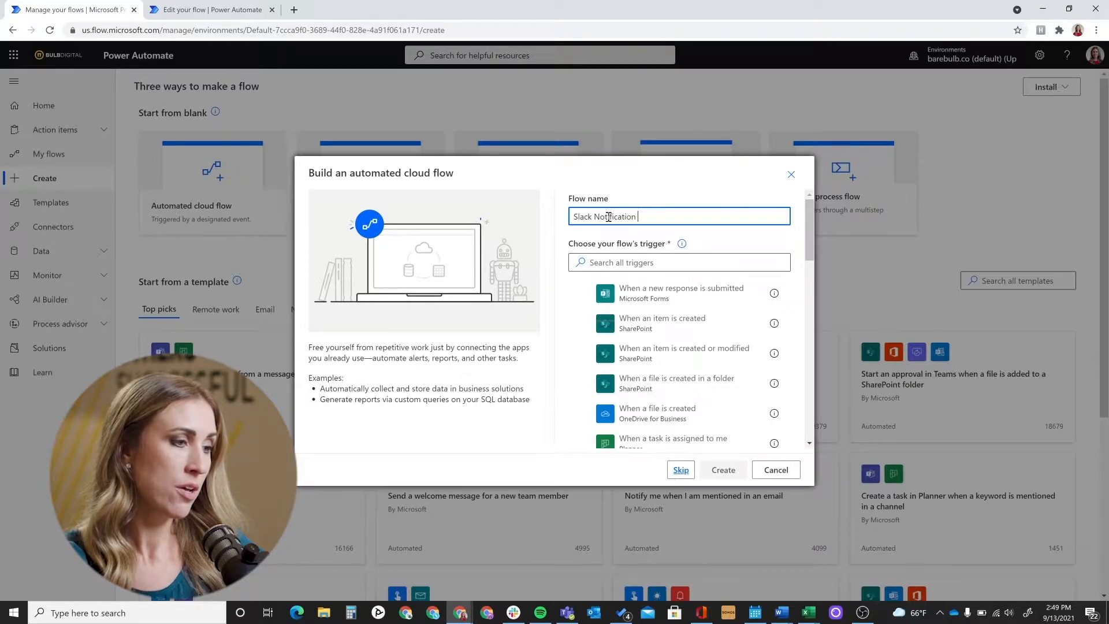
pyautogui.write('for News')
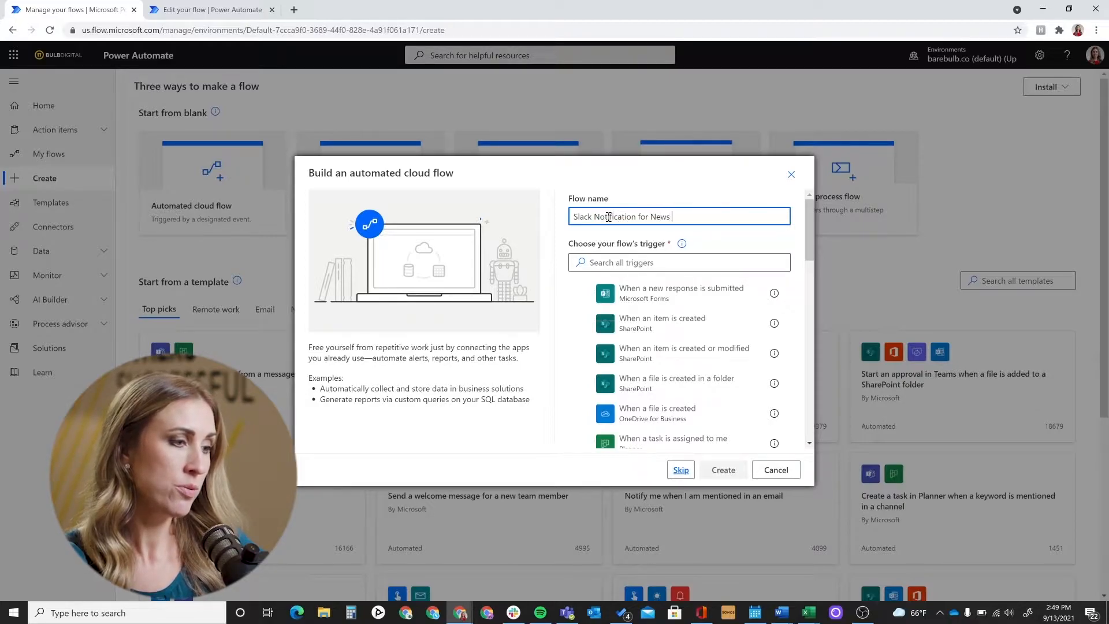
pyautogui.write('Post')
pyautogui.click(679, 262)
pyautogui.write('When an item is created or modified (pro')
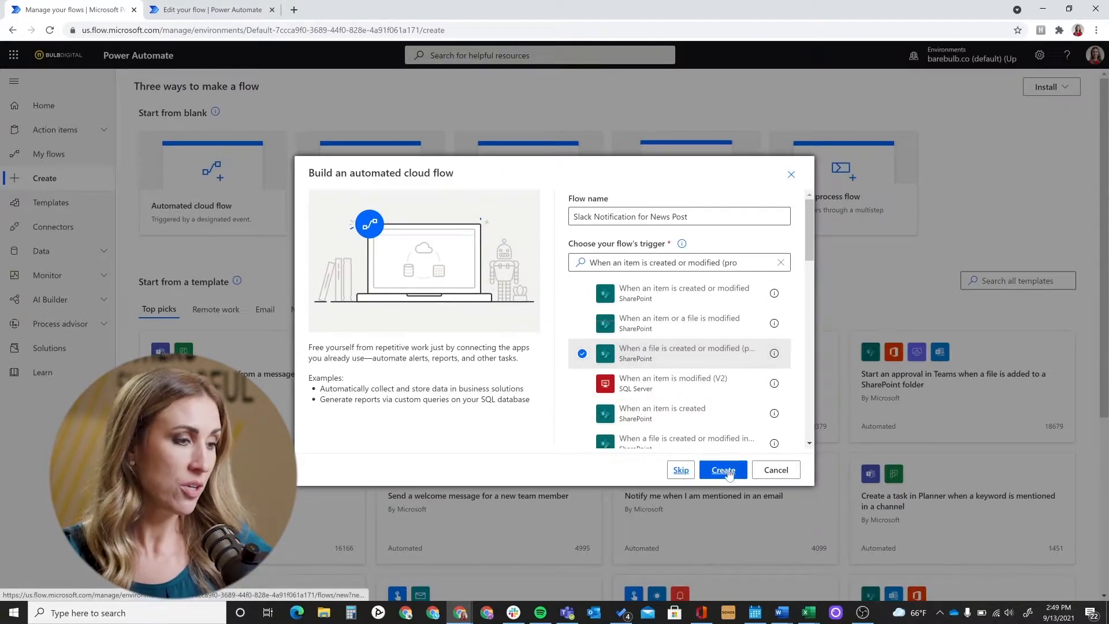
pyautogui.click(722, 470)
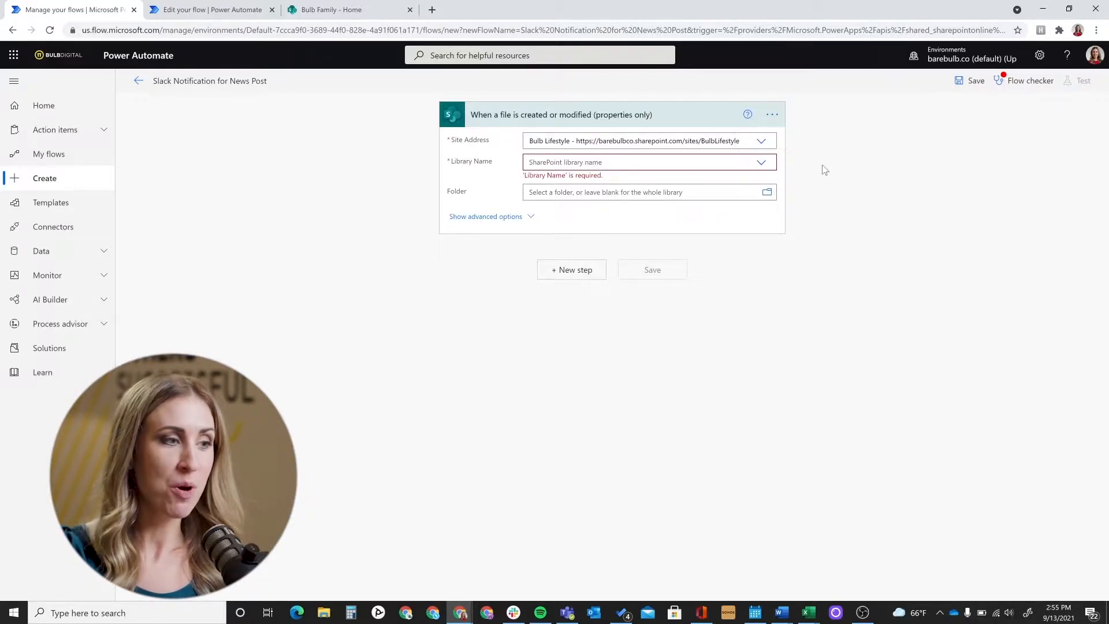
# Set the trigger's Library Name to Site Pages
pyautogui.click(762, 162)
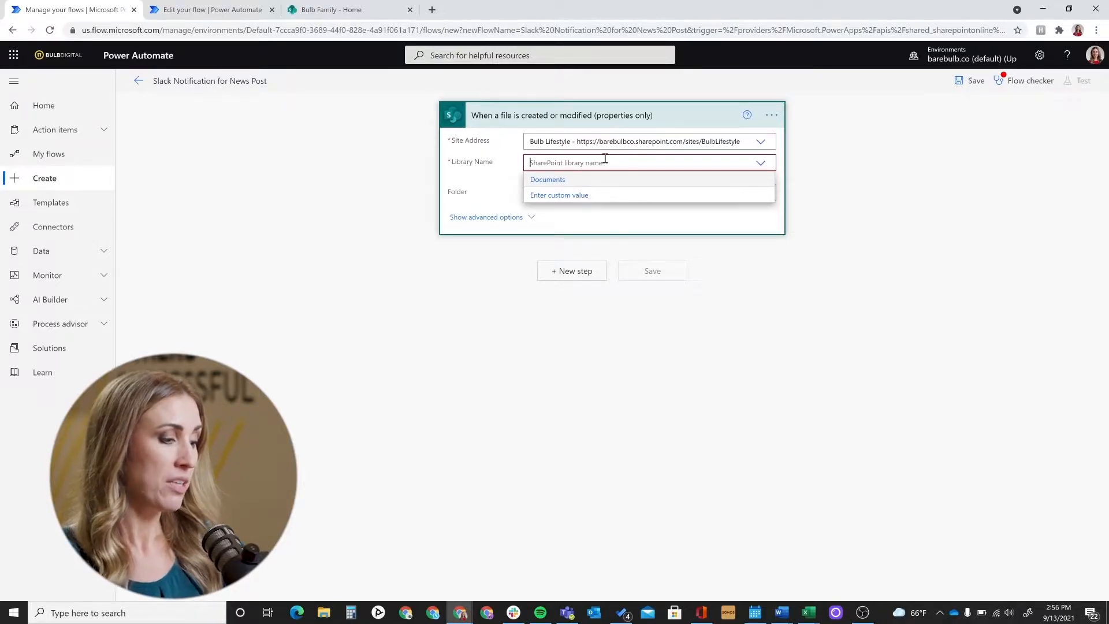
pyautogui.write('Site Pages')
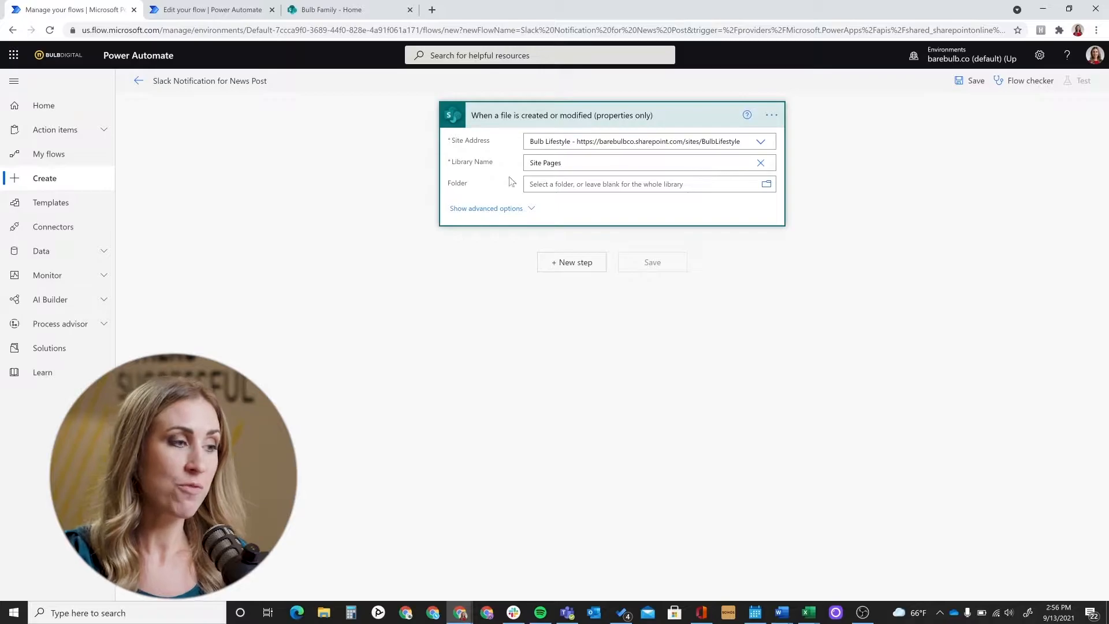
pyautogui.click(634, 184)
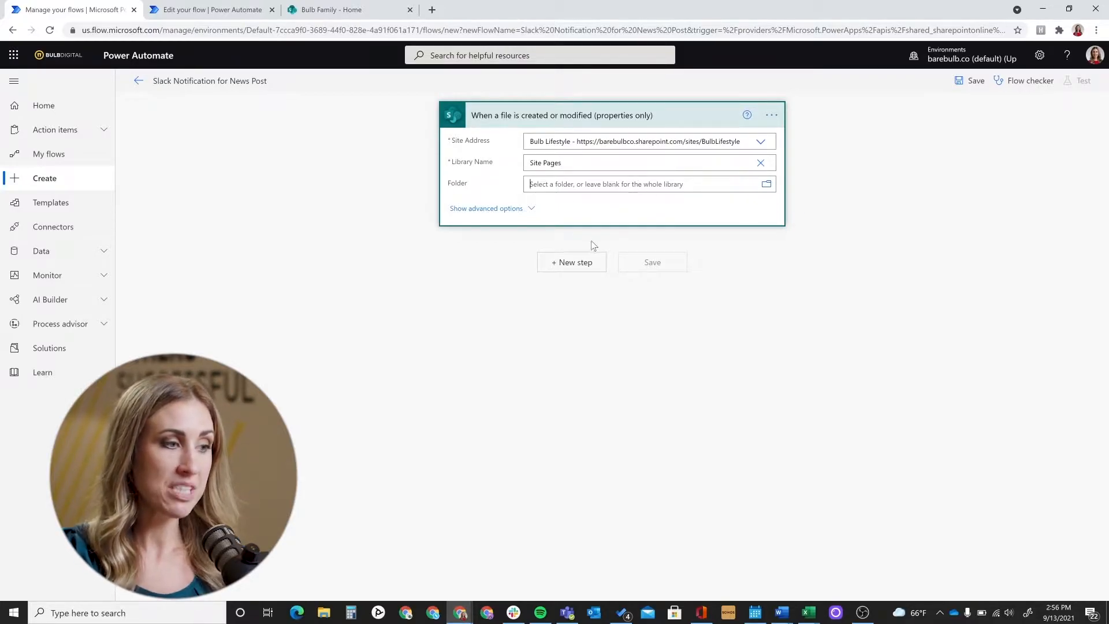
pyautogui.click(571, 262)
pyautogui.write('version')
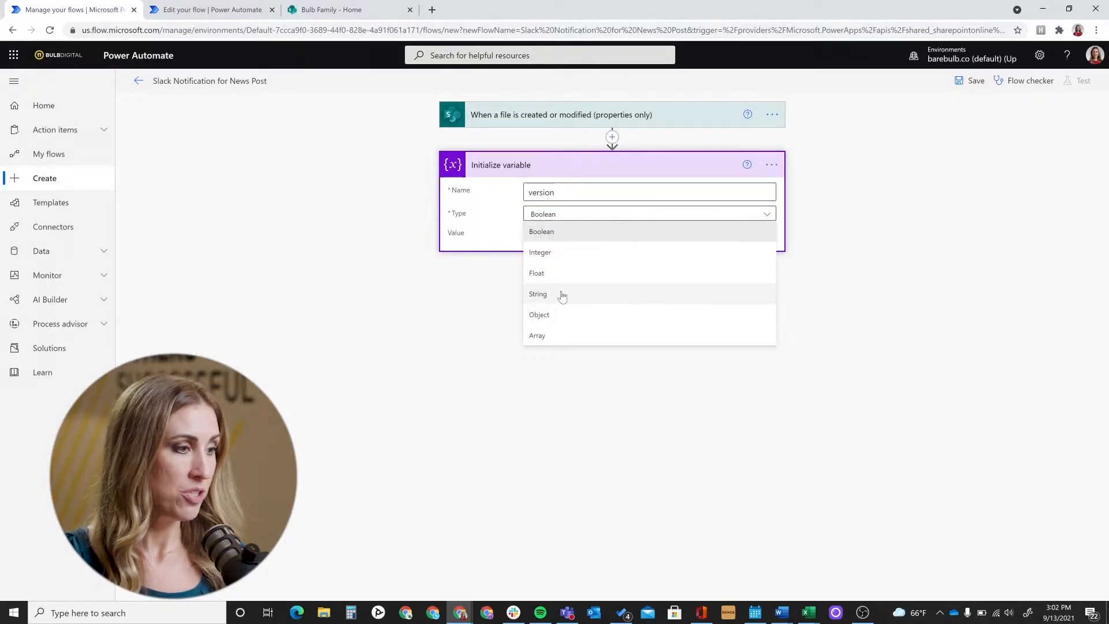
# Make the version variable a String with initial value 1.0
pyautogui.click(538, 294)
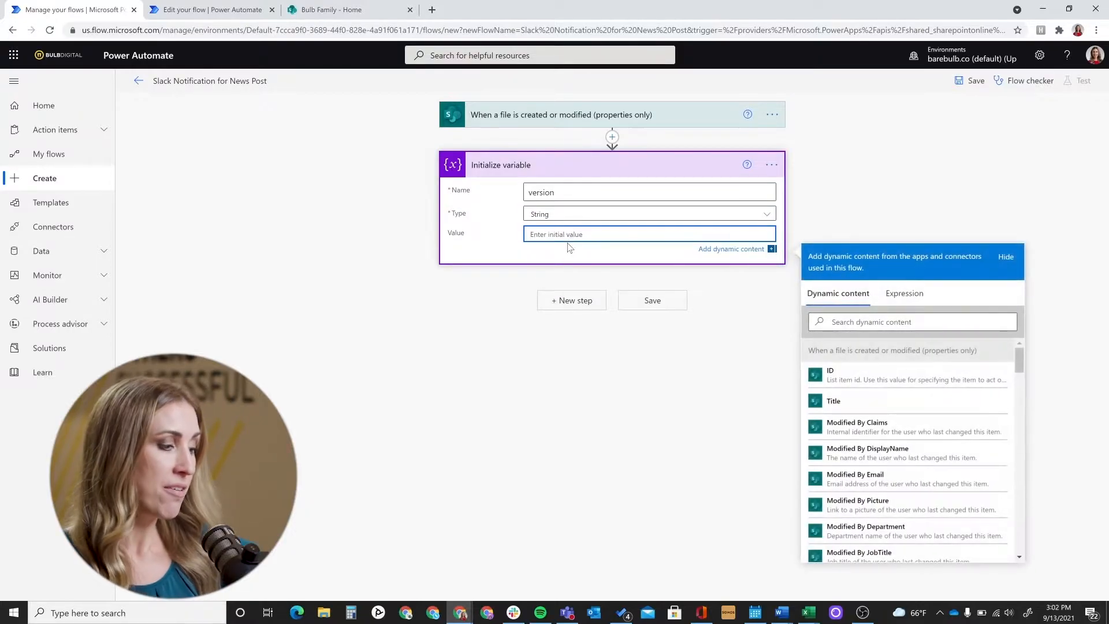
pyautogui.write('1.0')
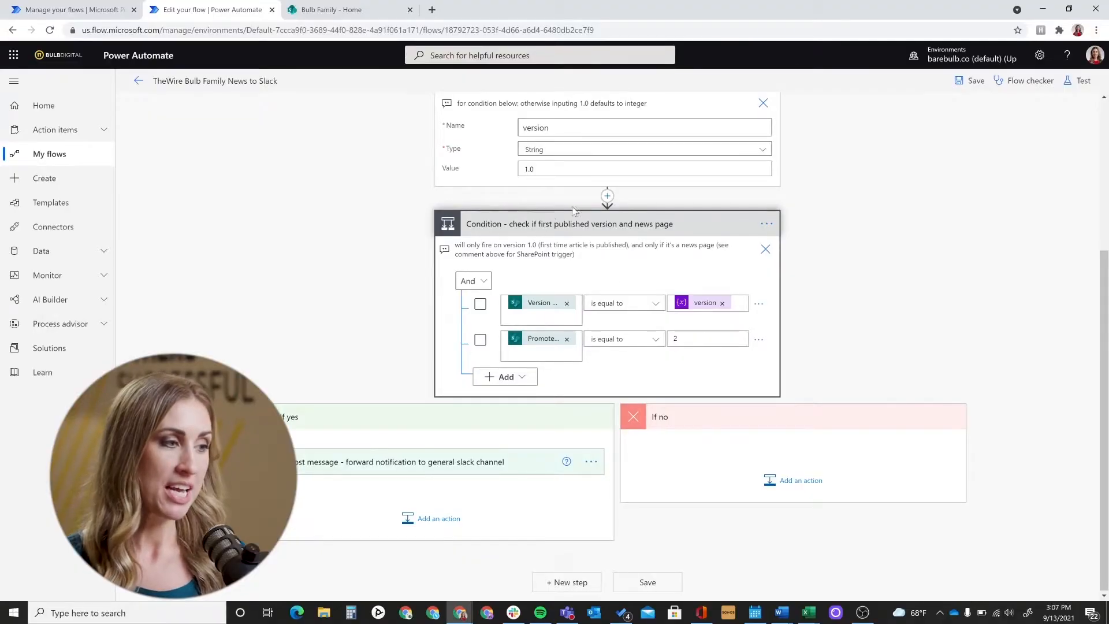
pyautogui.moveTo(472, 239)
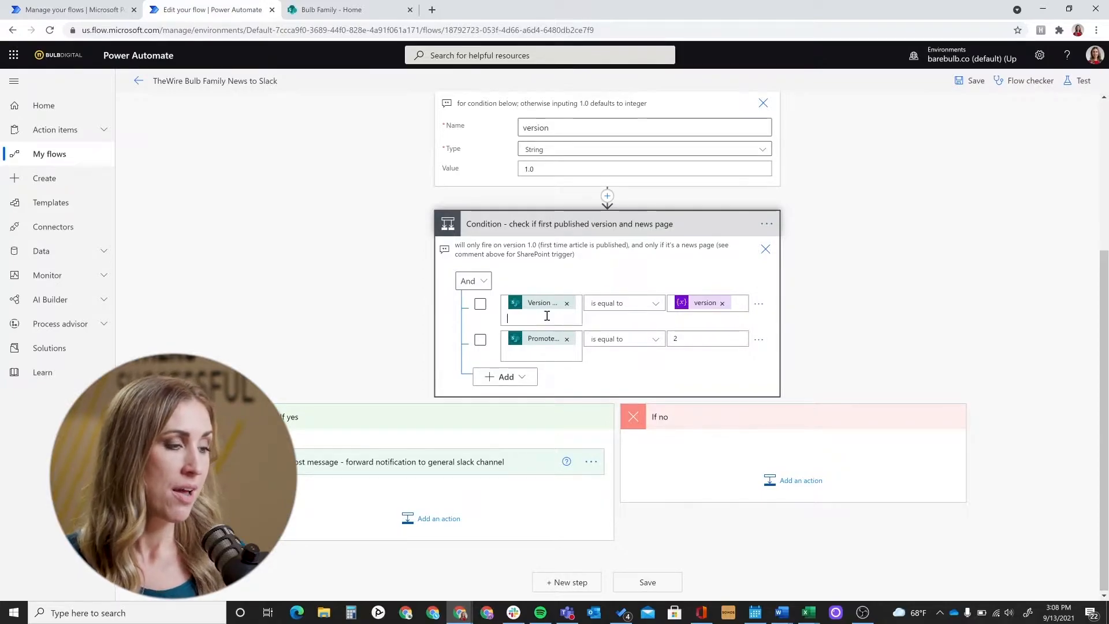
pyautogui.click(541, 318)
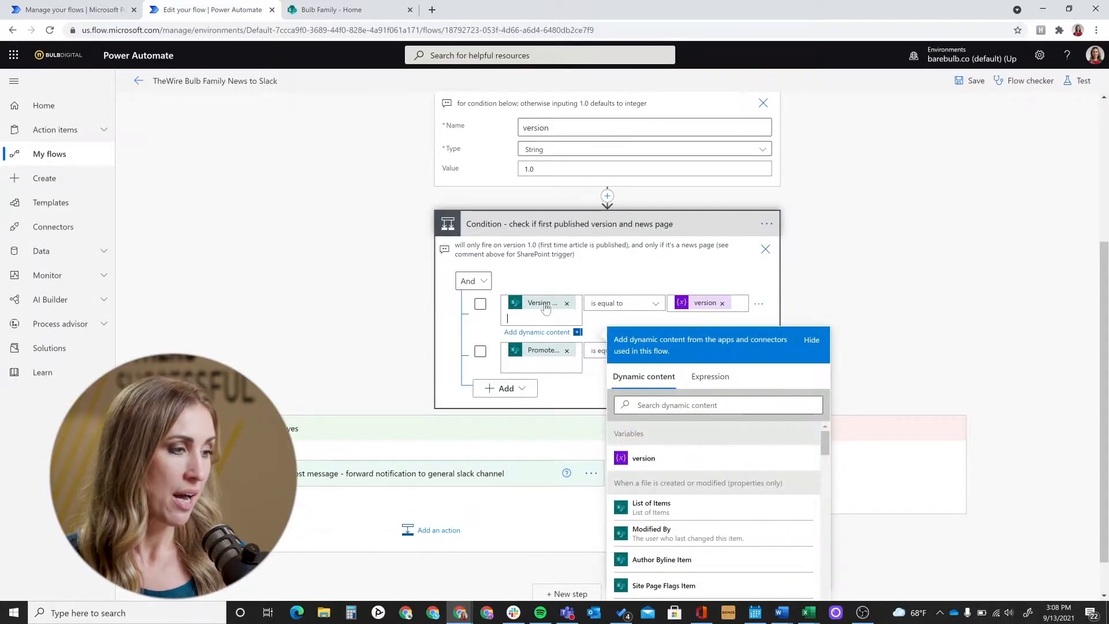
pyautogui.moveTo(542, 303)
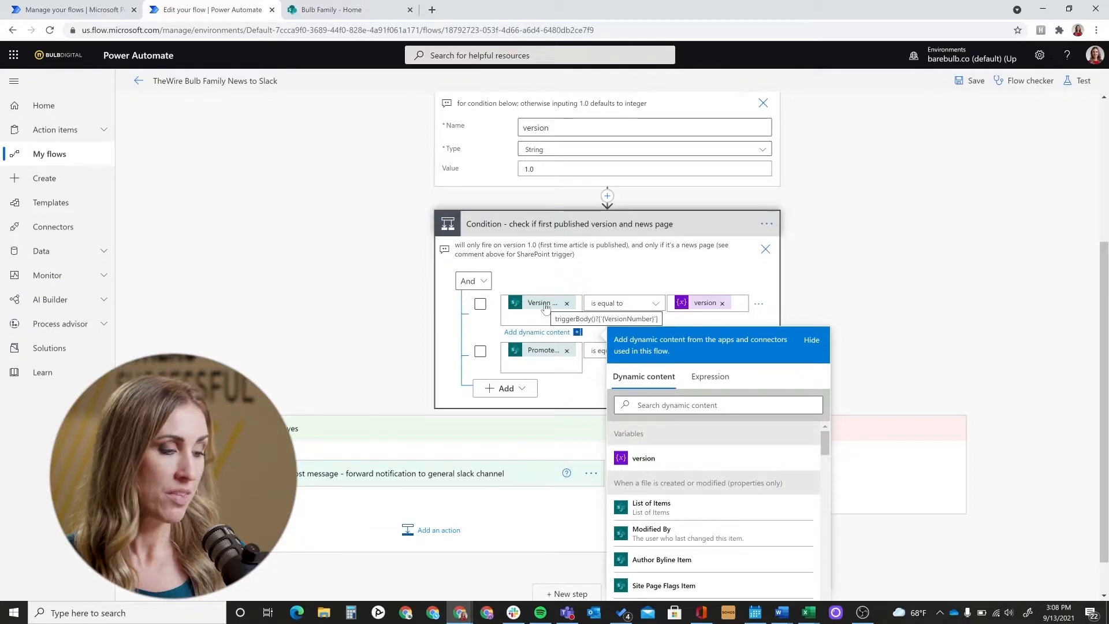
pyautogui.scroll(-3)
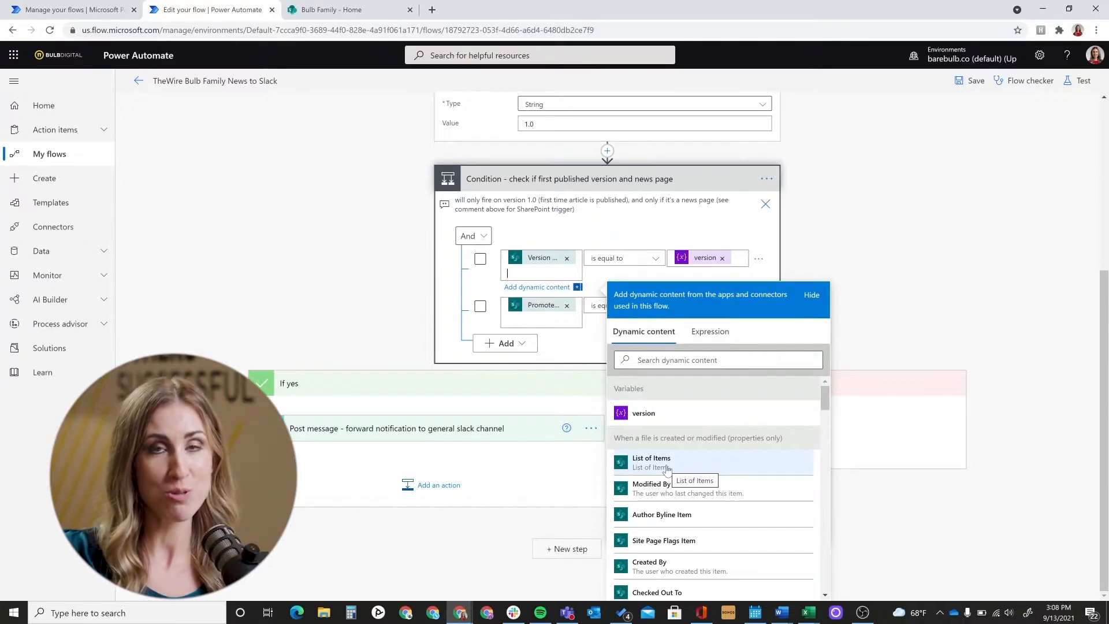
pyautogui.moveTo(938, 239)
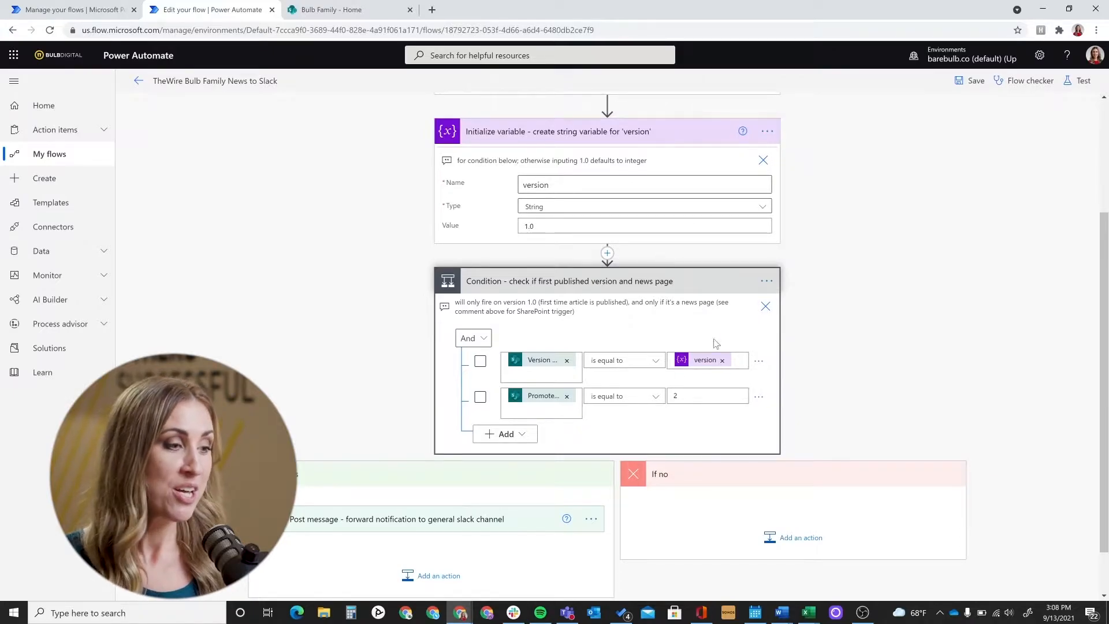
pyautogui.click(707, 360)
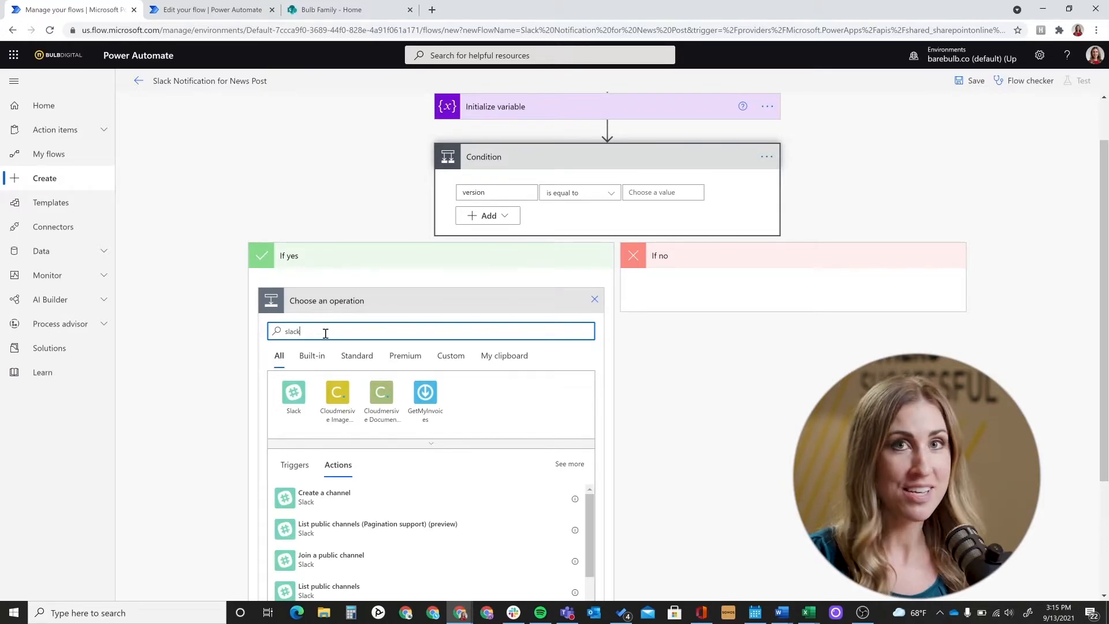
# Add Slack's Post message (V2) action to the If yes branch
pyautogui.click(292, 391)
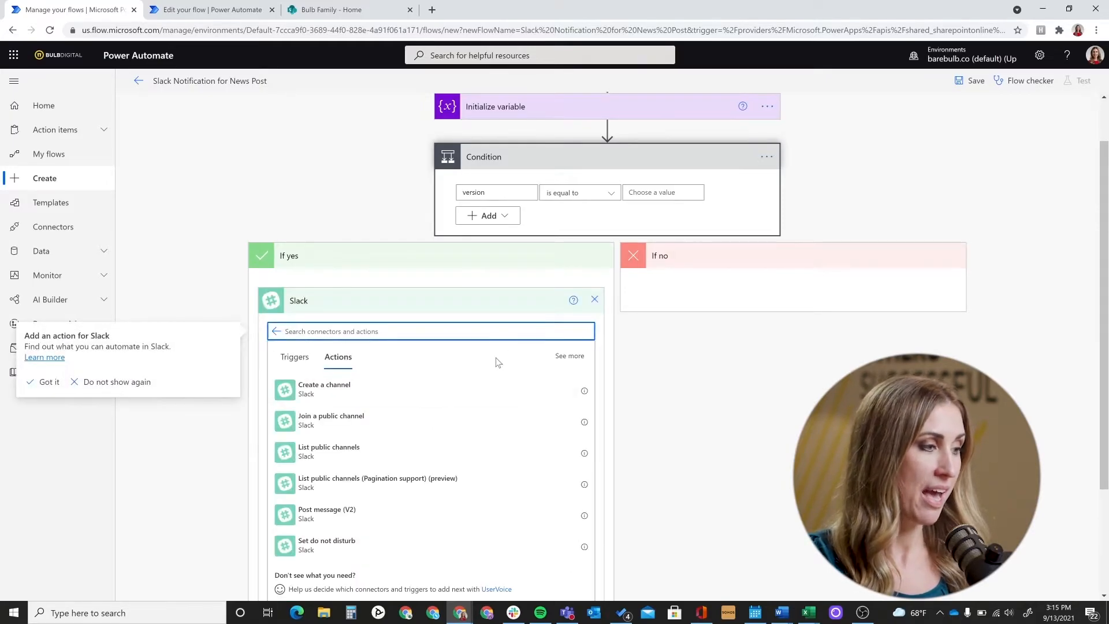
pyautogui.write('post')
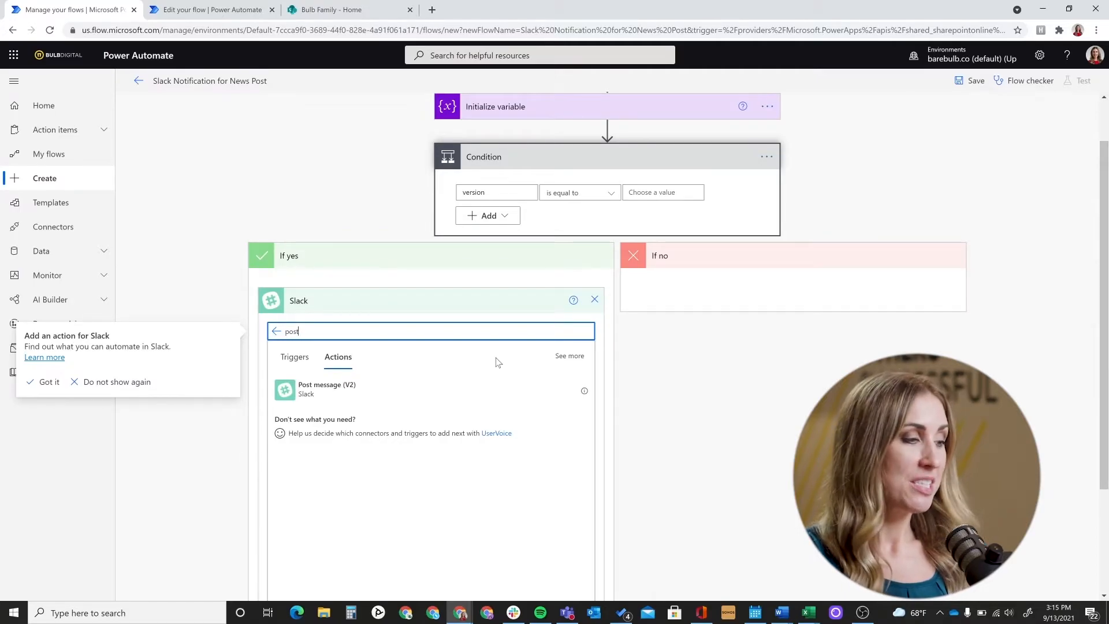
pyautogui.click(325, 389)
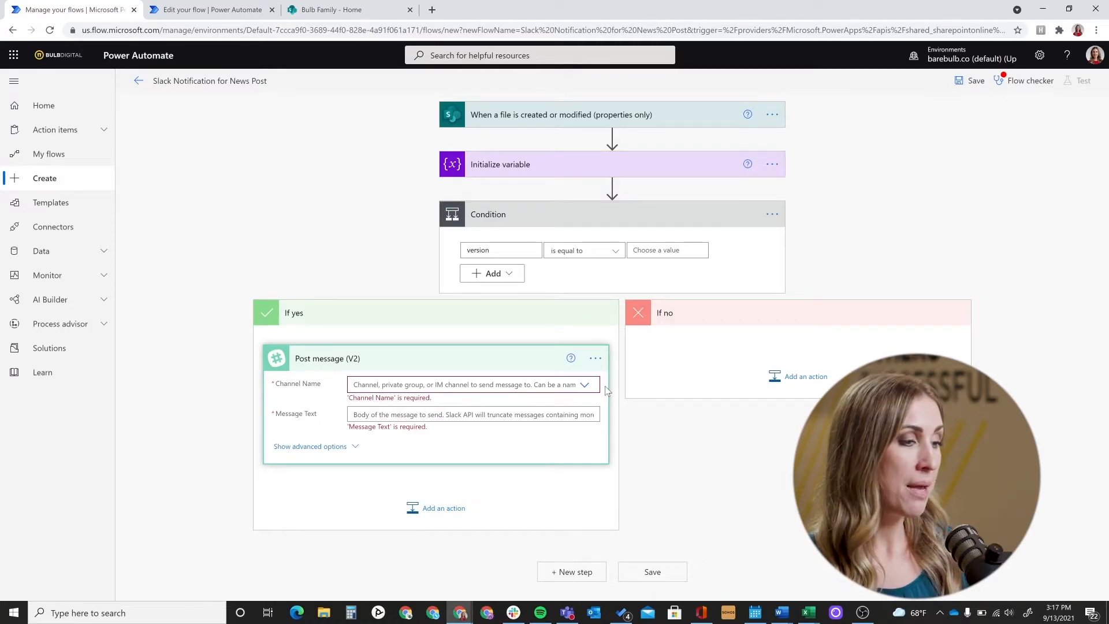
pyautogui.moveTo(508, 384)
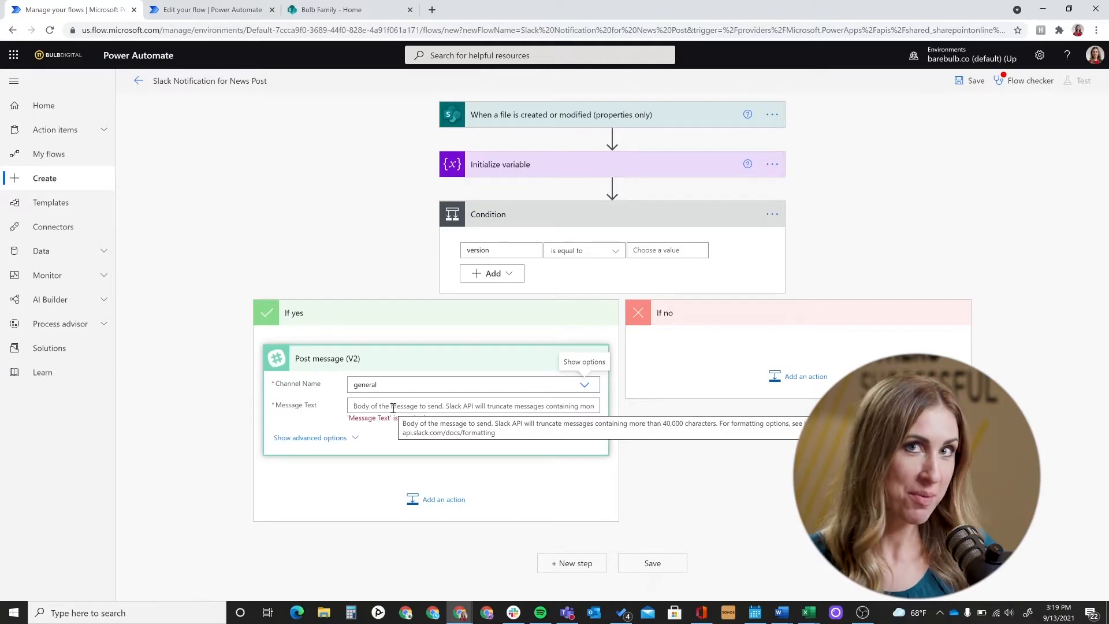
# Target the general channel and place the cursor in the Message Text field
pyautogui.click(467, 405)
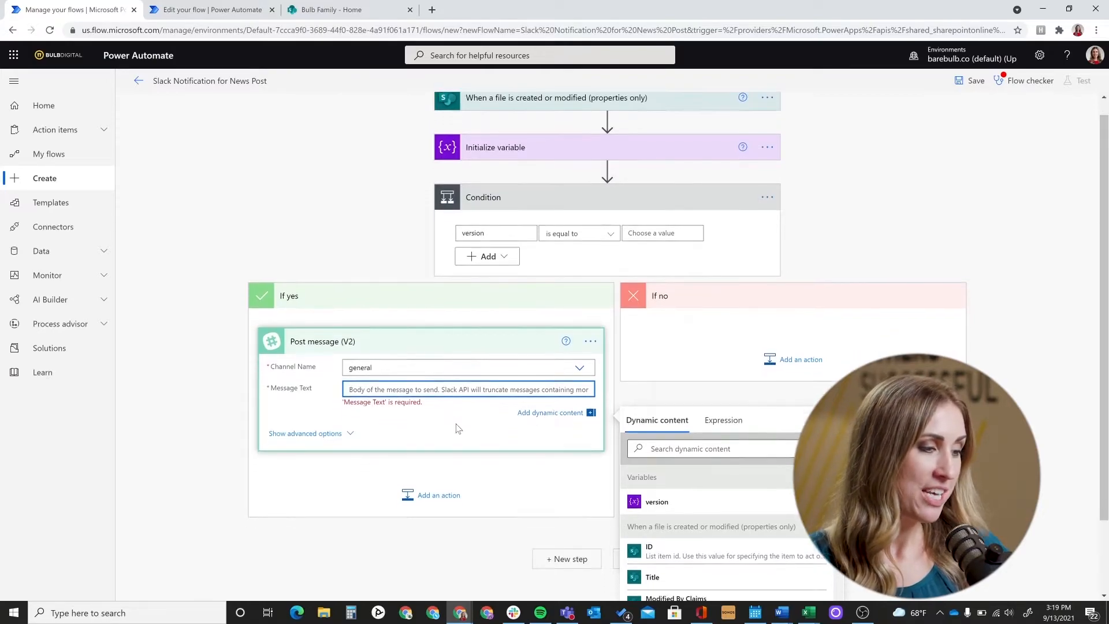
pyautogui.scroll(-3)
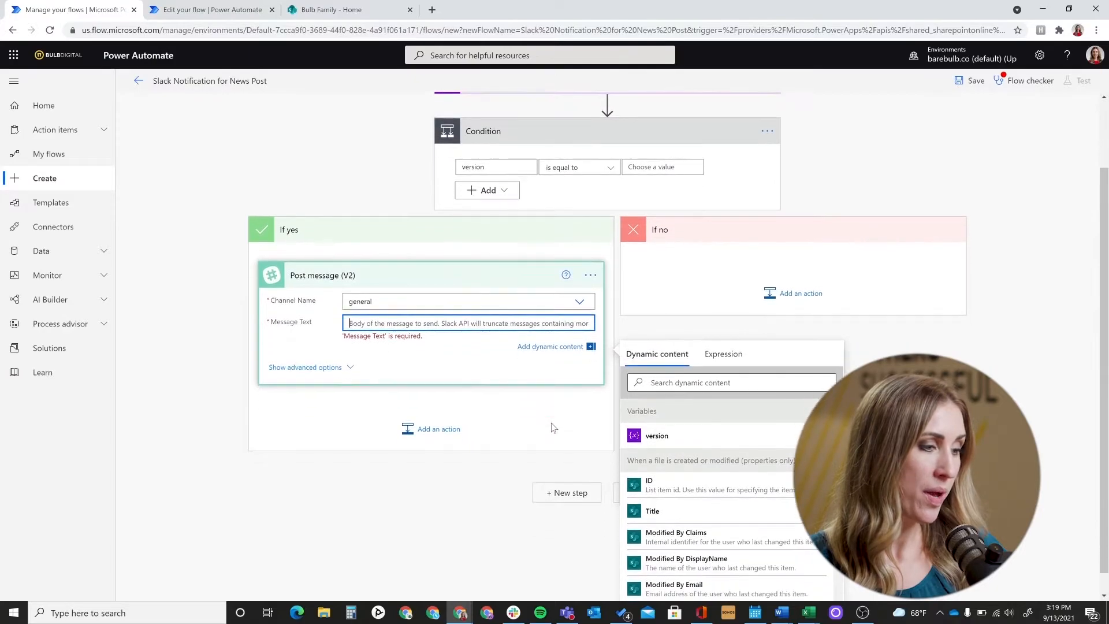
pyautogui.scroll(-3)
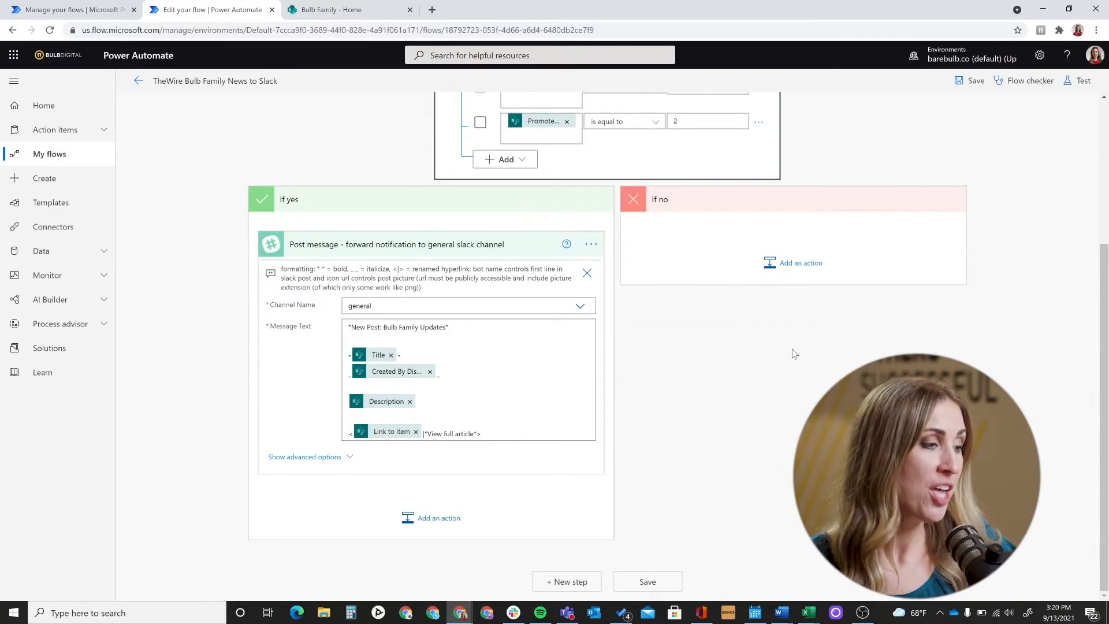
pyautogui.moveTo(772, 336)
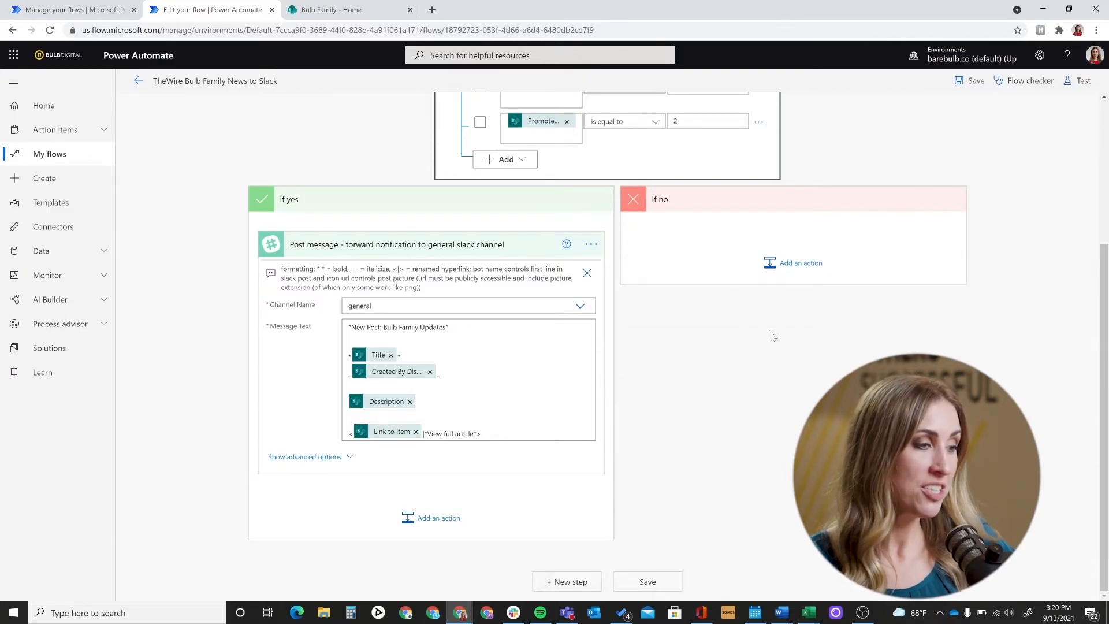
# Inspect the example flow's Message Text combining Title, author, Description and link
pyautogui.click(399, 326)
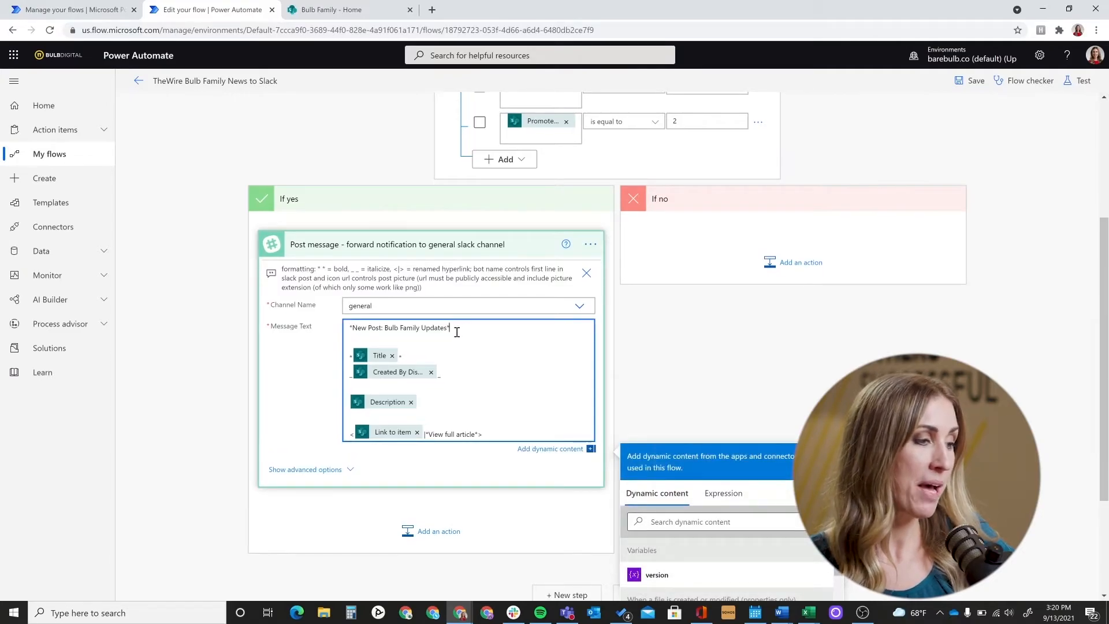
pyautogui.moveTo(379, 355)
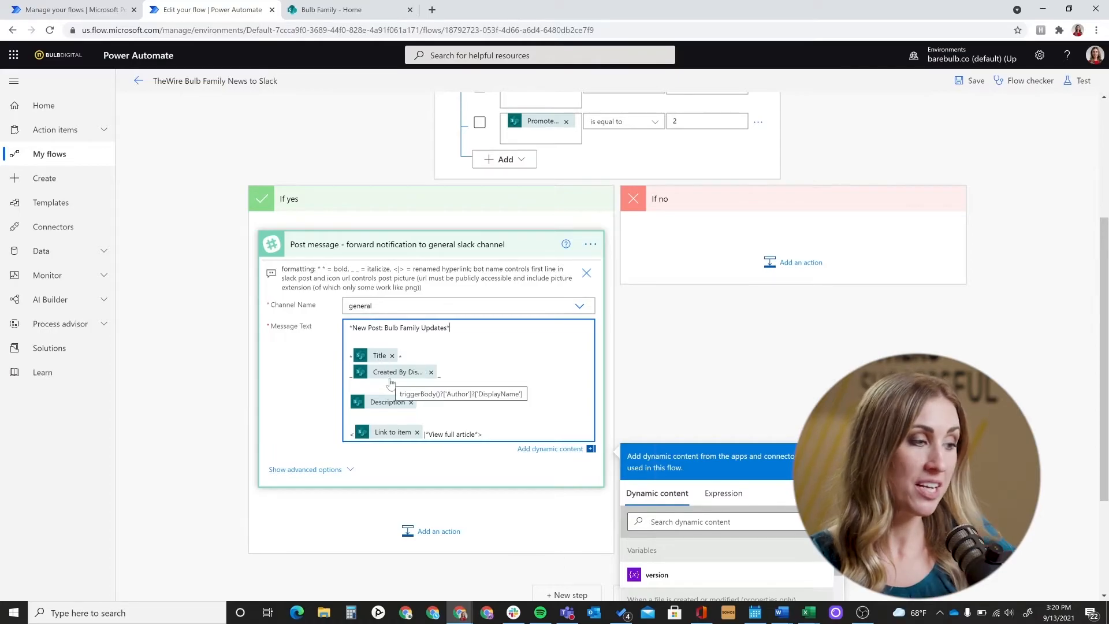
pyautogui.scroll(-3)
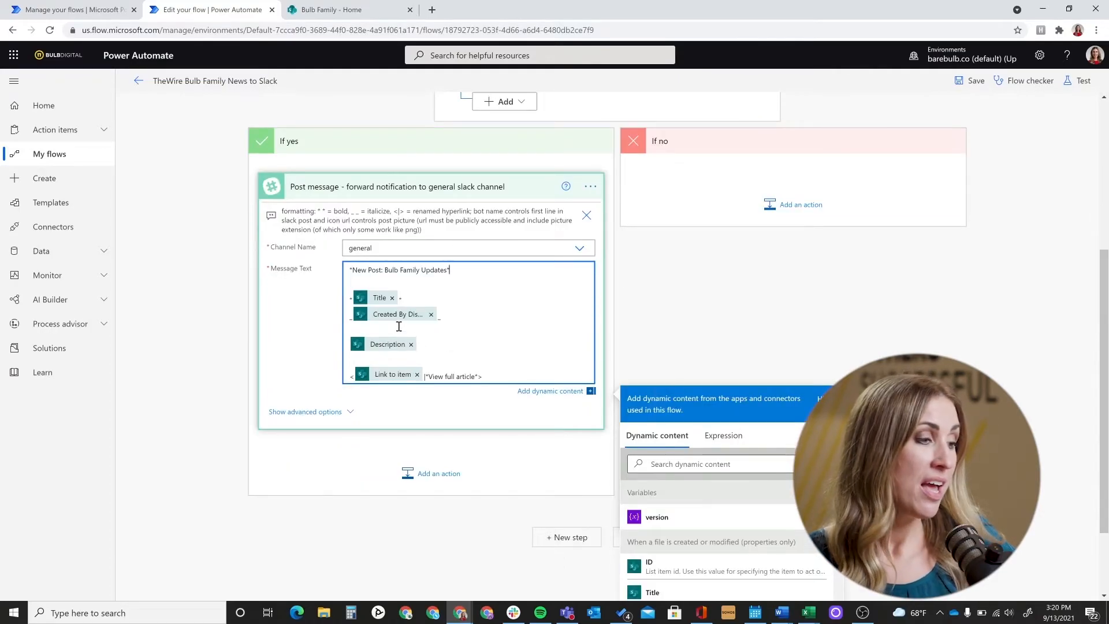
pyautogui.moveTo(401, 313)
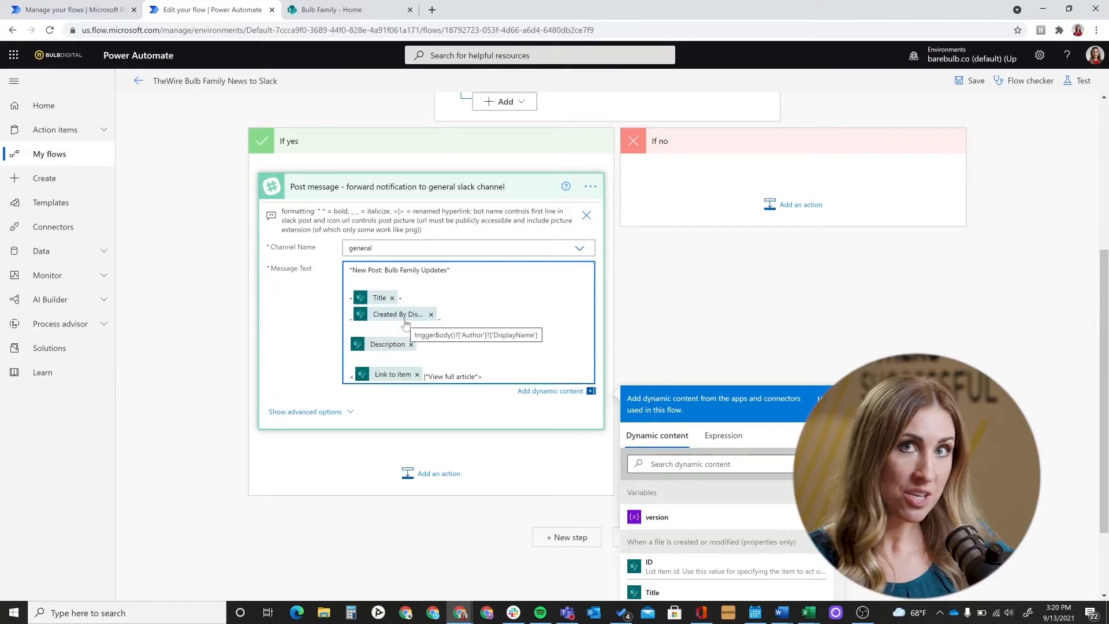